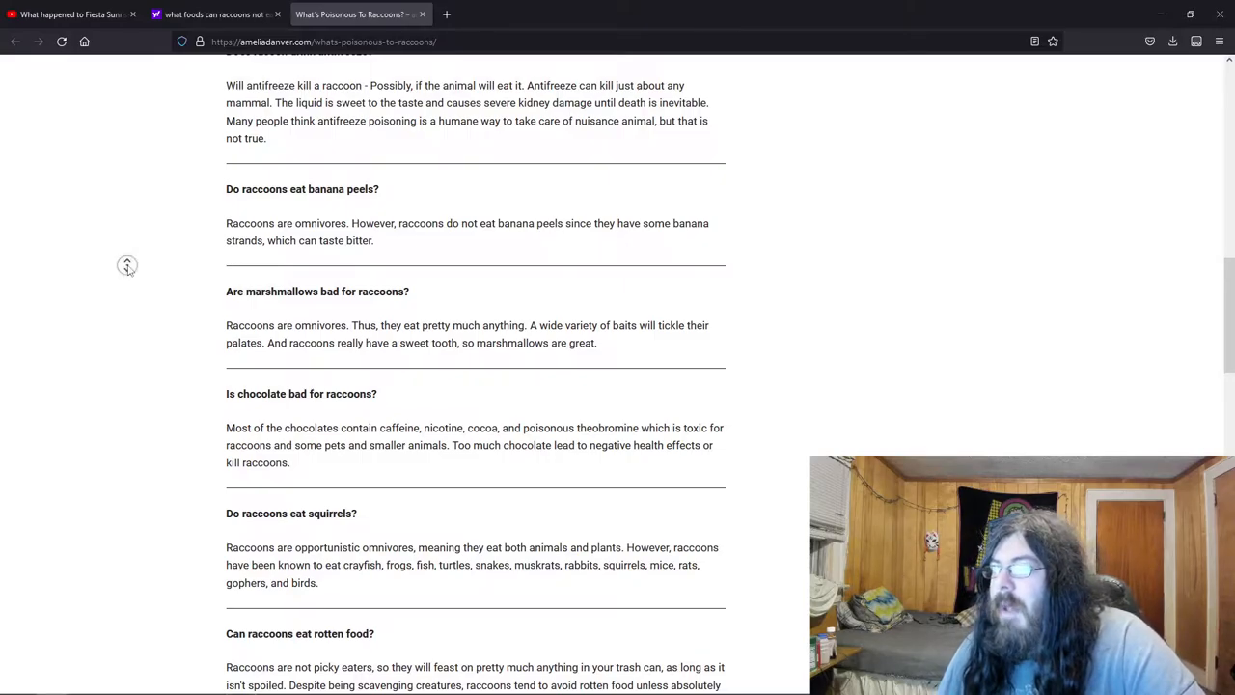
Scroll down the raccoon article past the spices and hawks questions to 'What vegetables do raccoons eat?'.
{"action": "scroll", "scroll_direction": "down", "scroll_amount": 3}
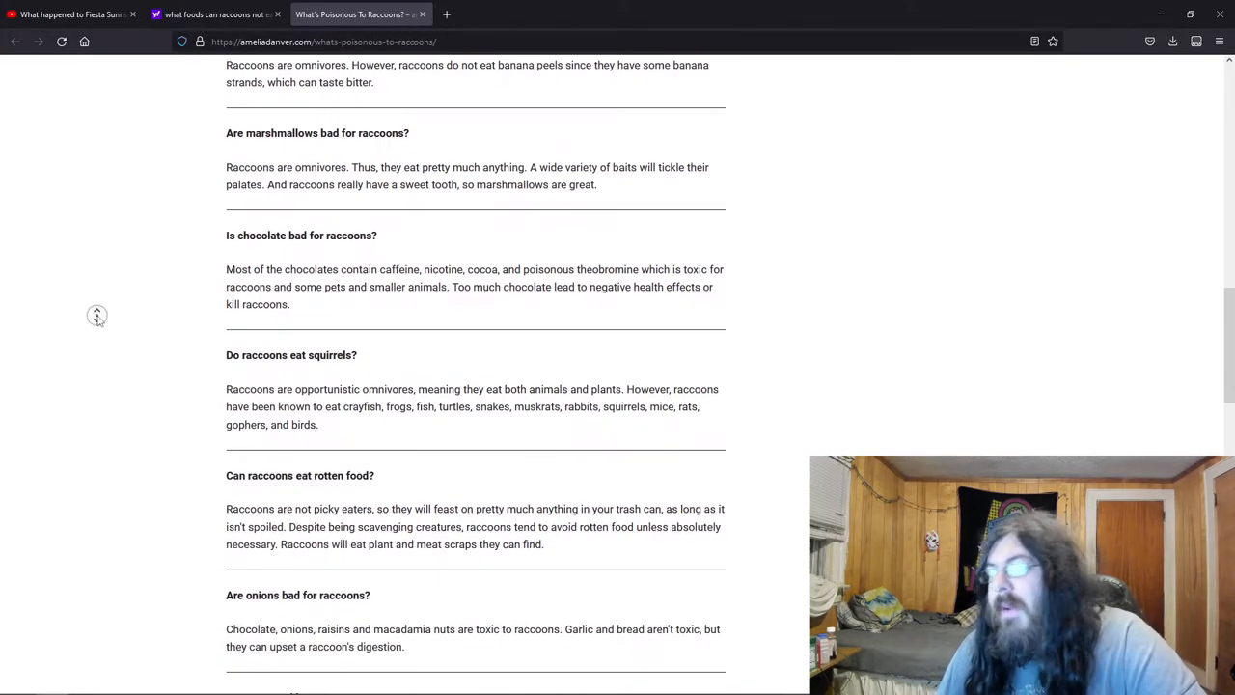
{"action": "scroll", "scroll_direction": "down", "scroll_amount": 3}
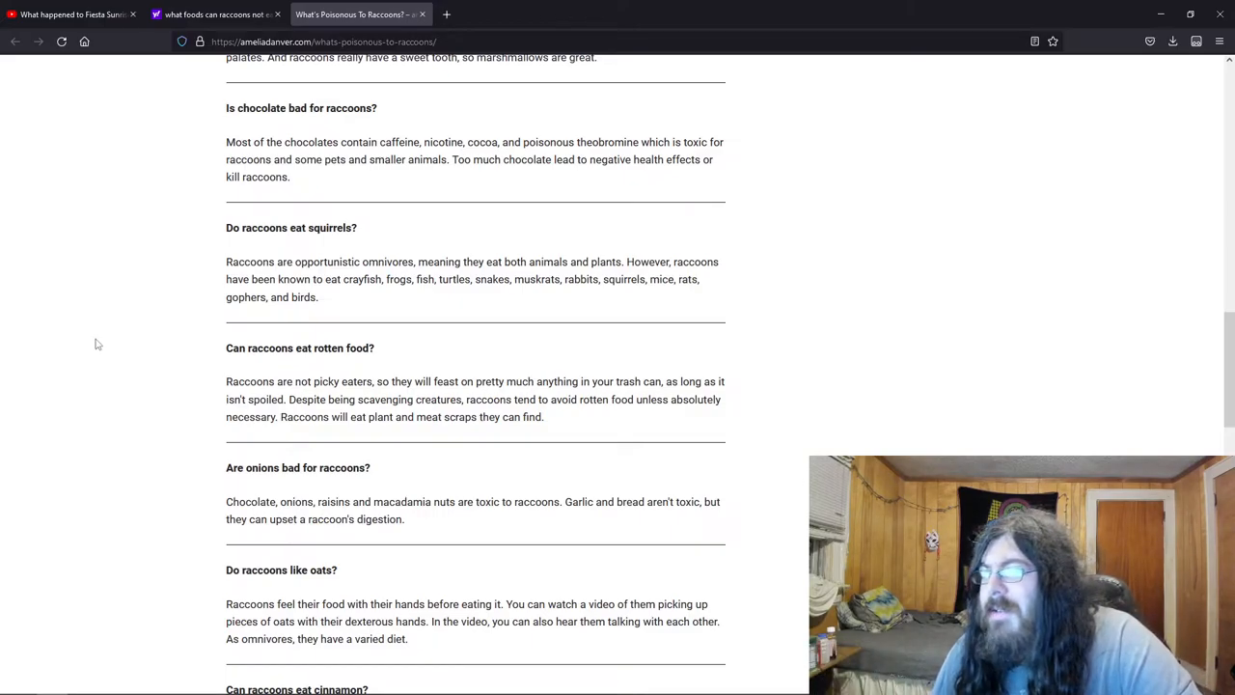
{"action": "scroll", "scroll_direction": "down", "scroll_amount": 3}
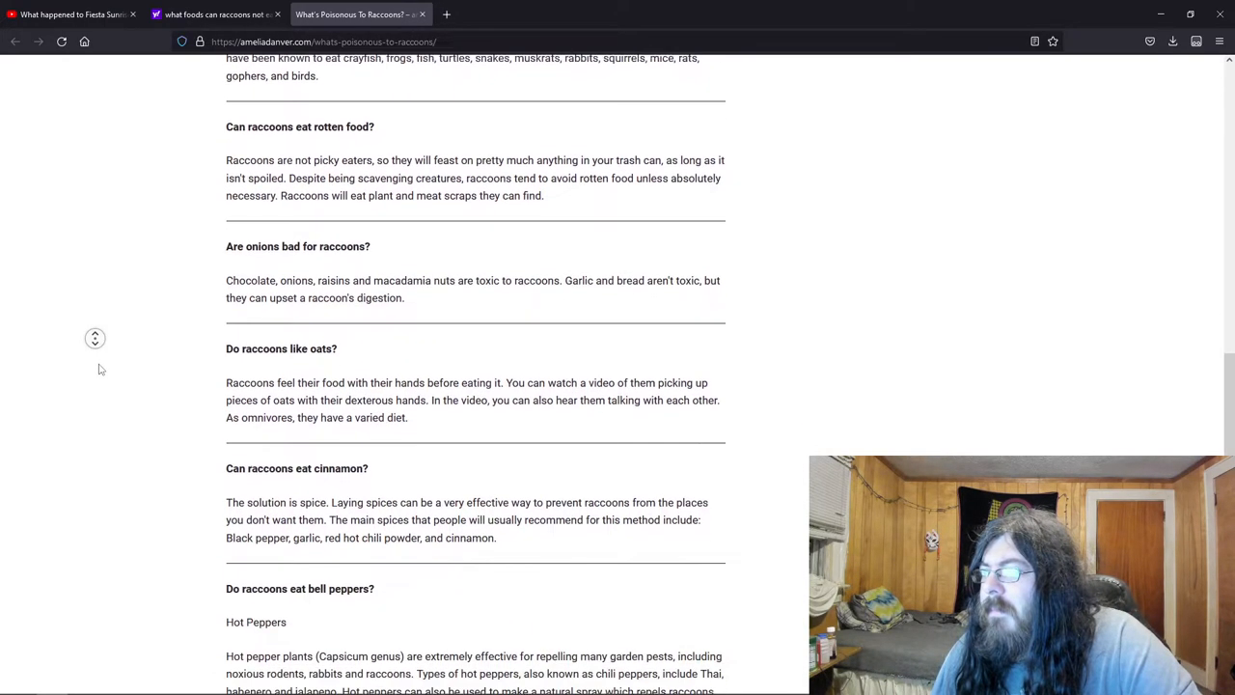
{"action": "scroll", "scroll_direction": "down", "scroll_amount": 3}
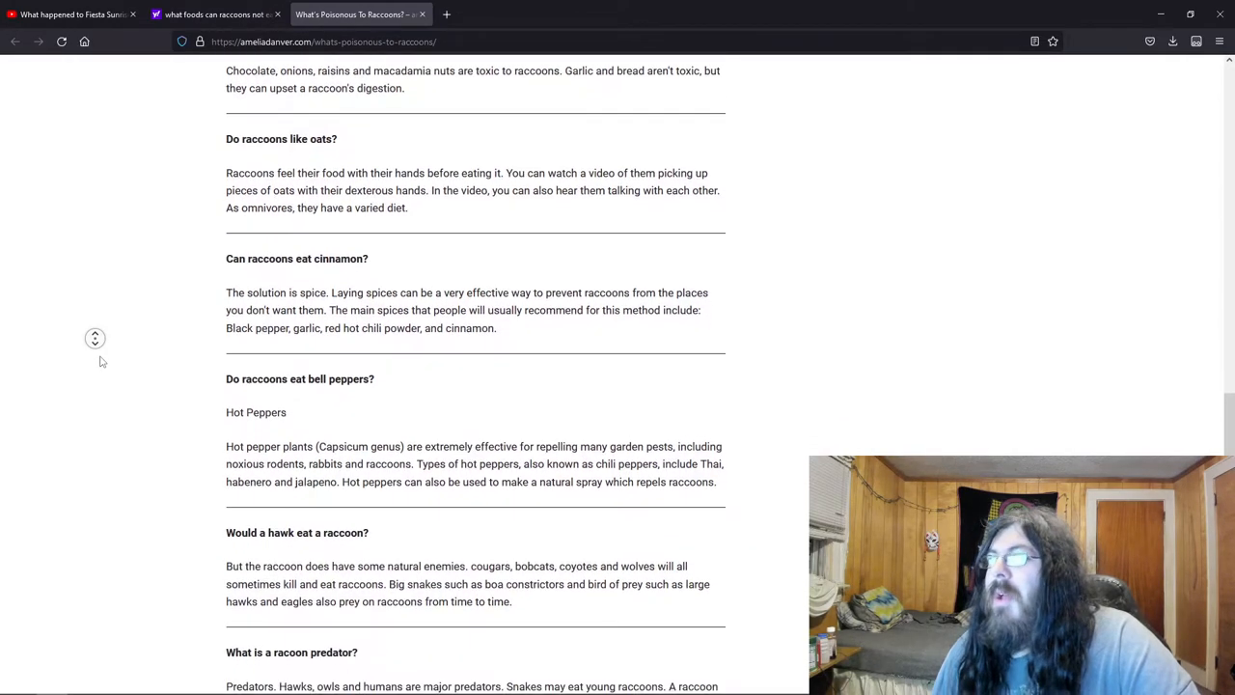
{"action": "scroll", "scroll_direction": "down", "scroll_amount": 3}
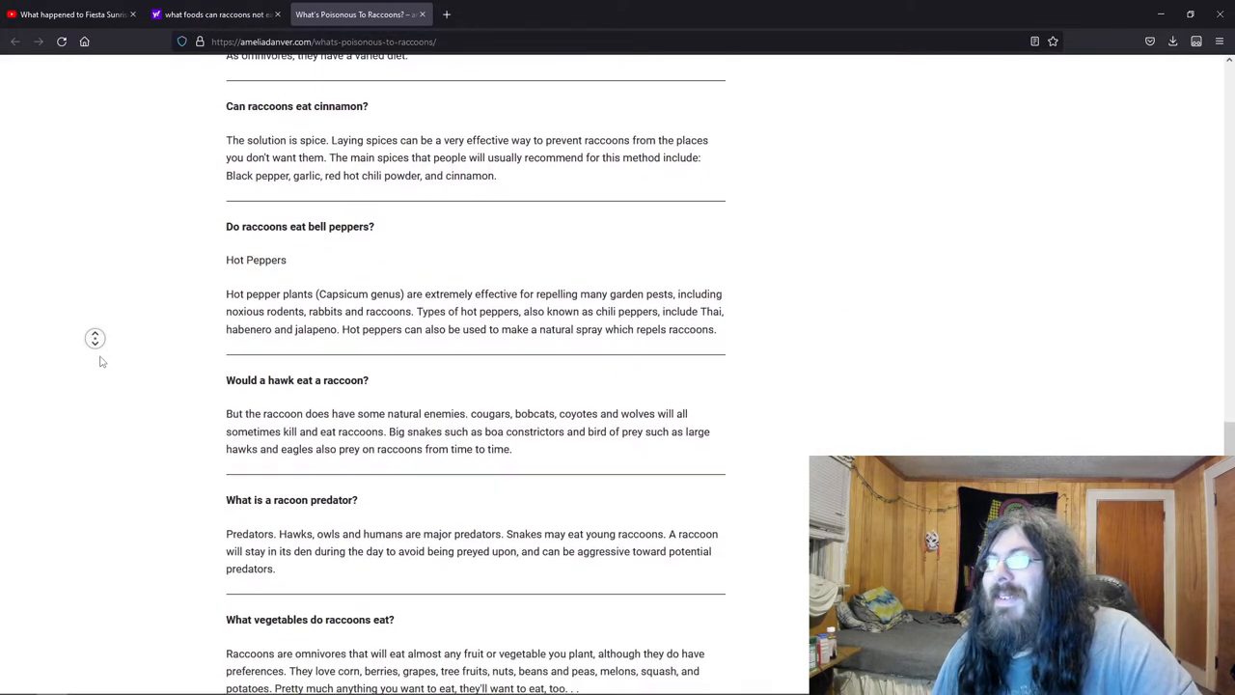
{"action": "scroll", "scroll_direction": "down", "scroll_amount": 3}
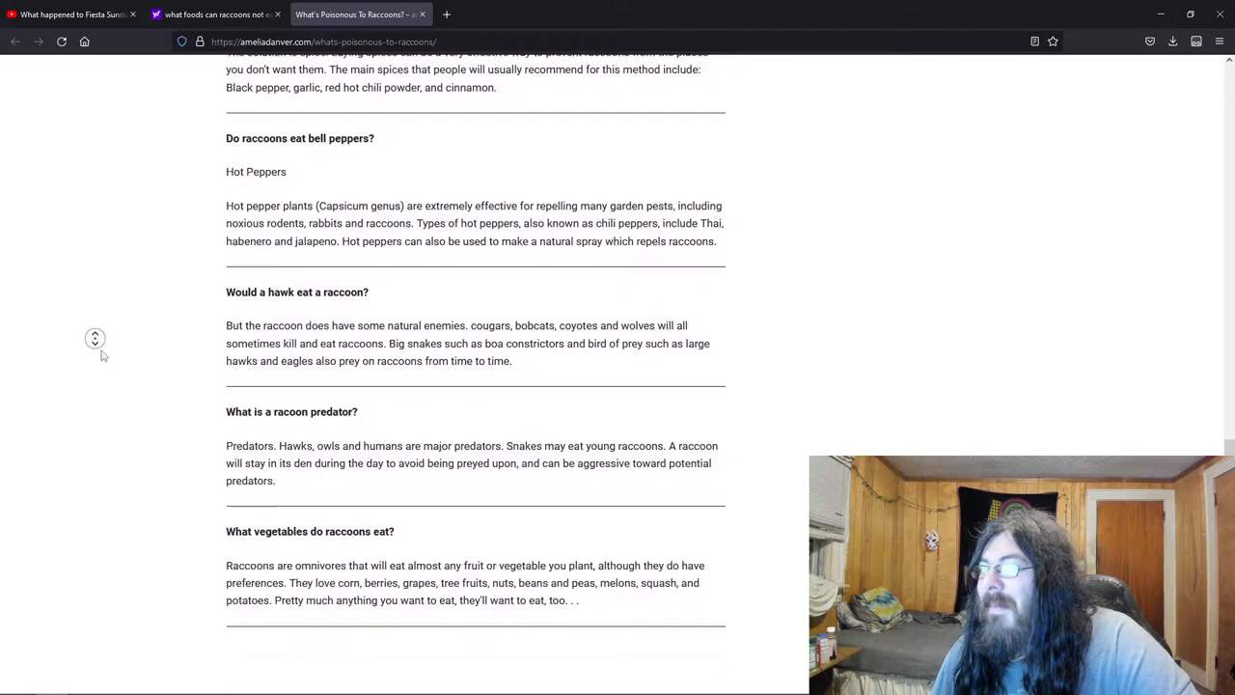
{"action": "scroll", "scroll_direction": "down", "scroll_amount": 3}
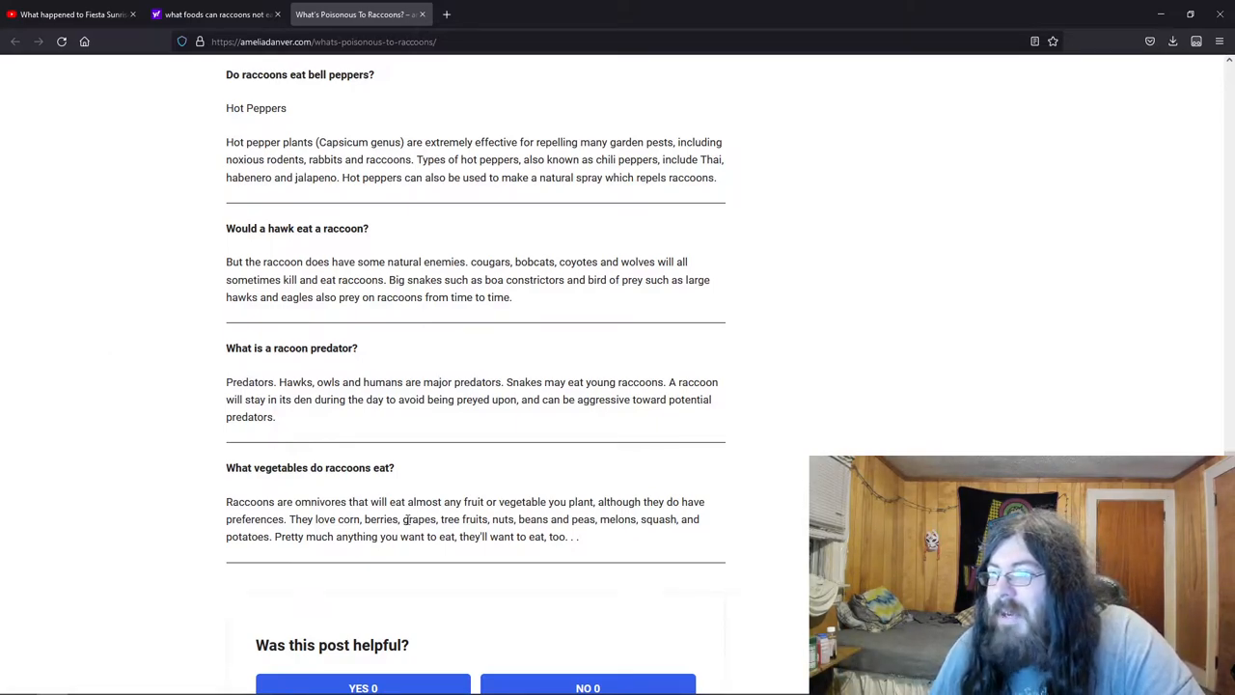
{"action": "double_click", "coordinate": [416, 519]}
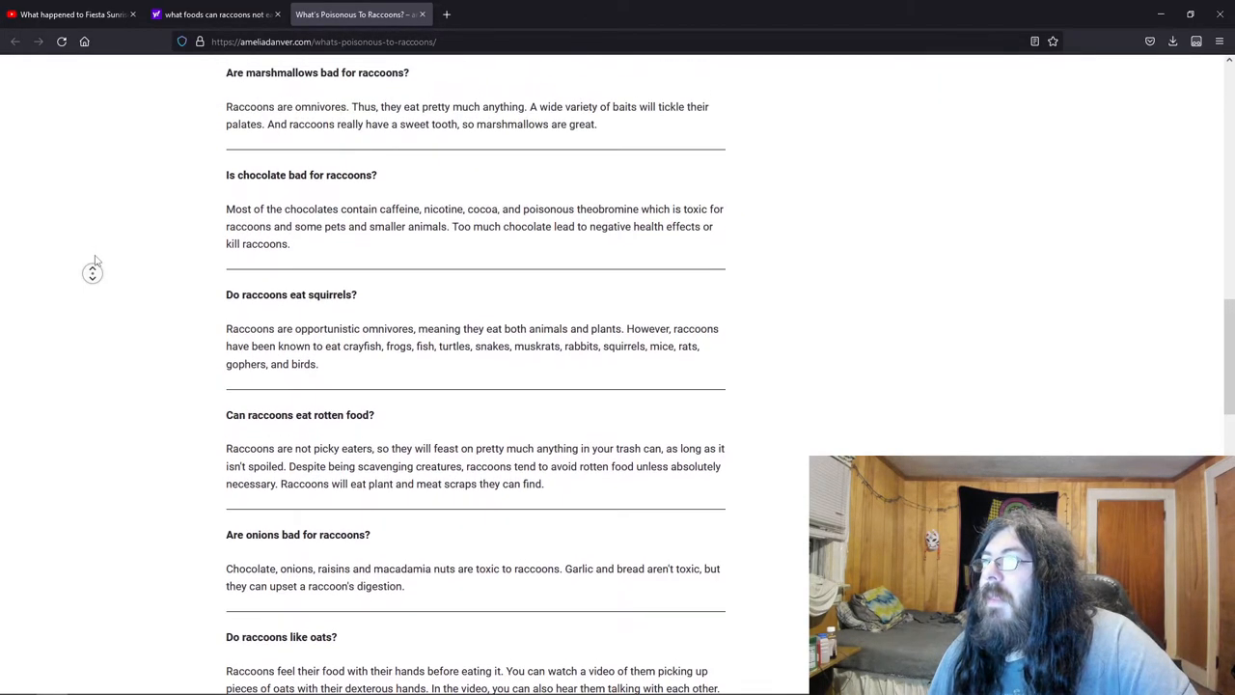
Scroll back up briefly, then continue reading down through the middle of the raccoon article.
{"action": "scroll", "scroll_direction": "up", "scroll_amount": 3}
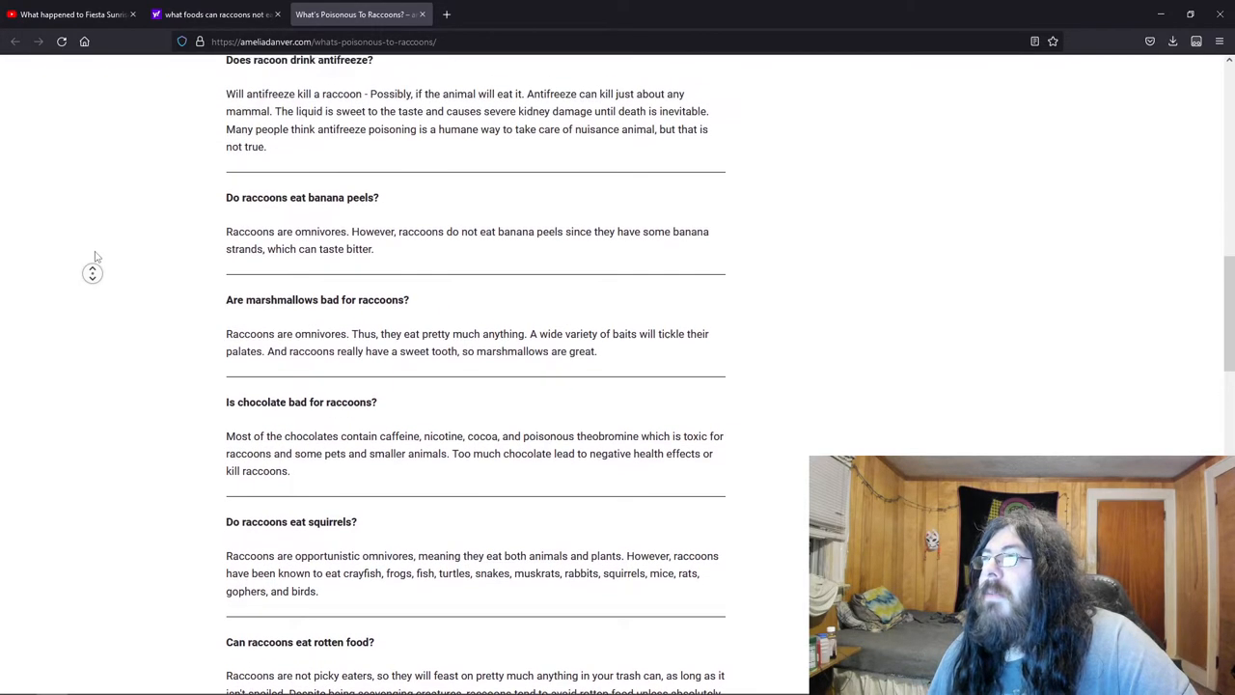
{"action": "scroll", "scroll_direction": "up", "scroll_amount": 3}
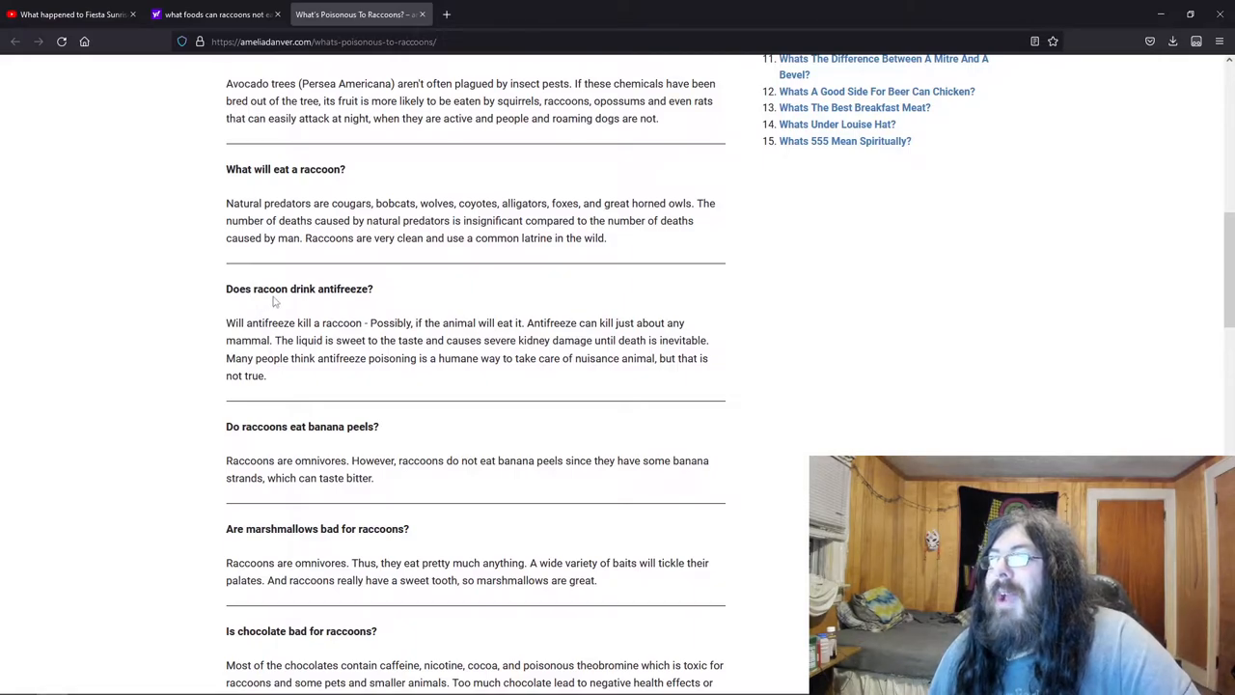
{"action": "mouse_move", "coordinate": [178, 278]}
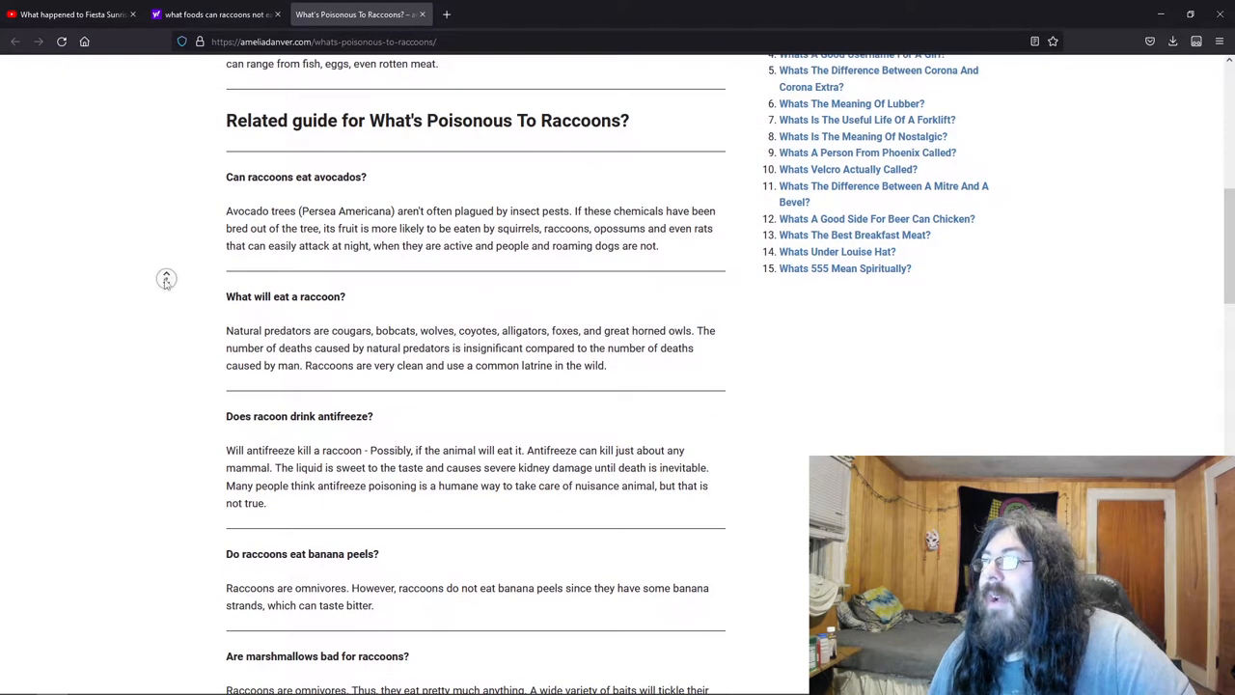
{"action": "scroll", "scroll_direction": "down", "scroll_amount": 3}
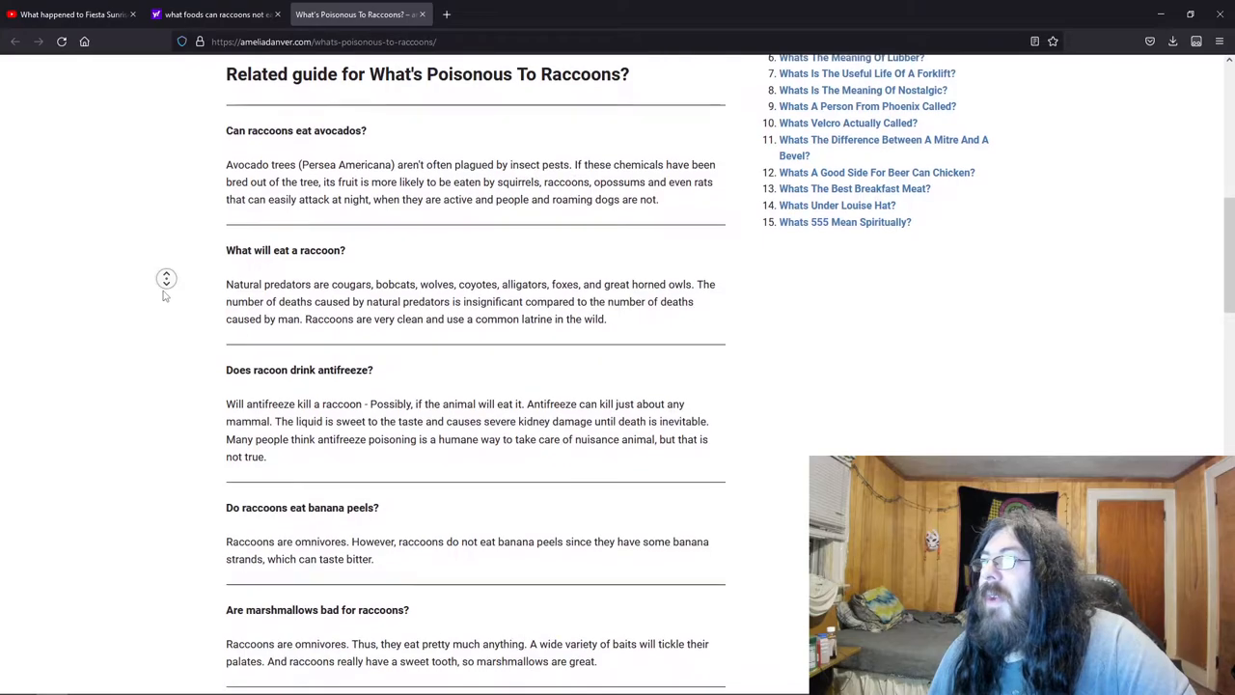
{"action": "scroll", "scroll_direction": "down", "scroll_amount": 3}
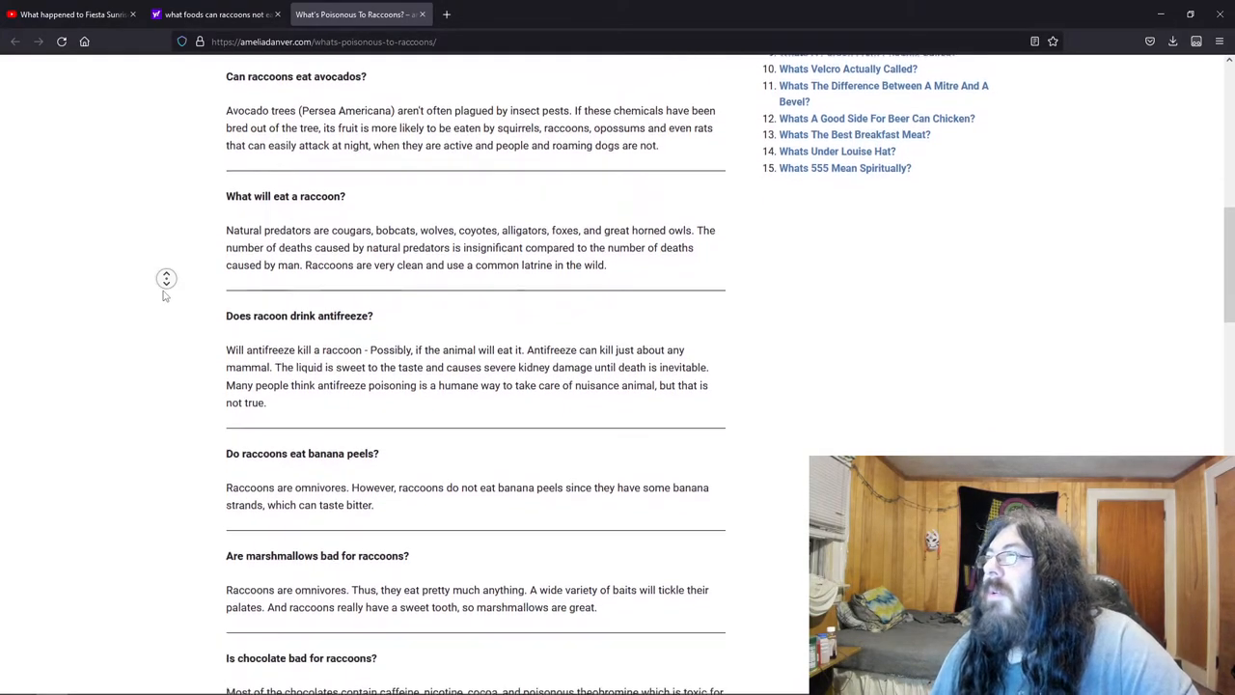
{"action": "scroll", "scroll_direction": "down", "scroll_amount": 3}
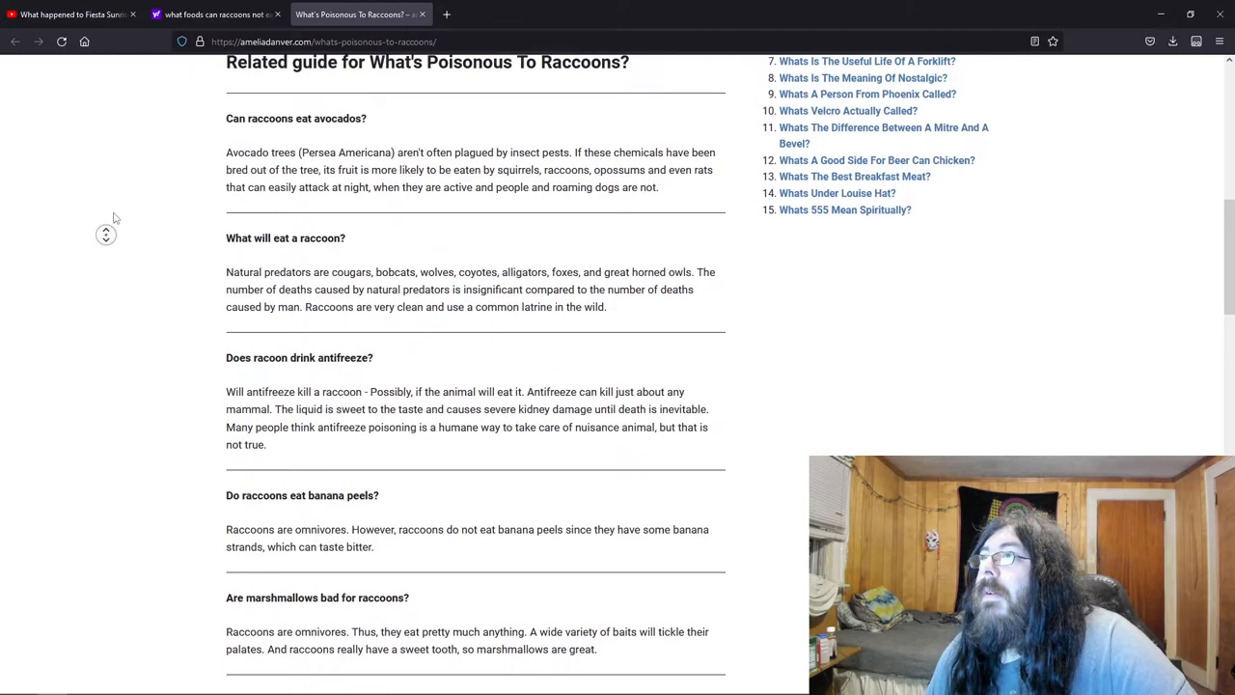
{"action": "scroll", "scroll_direction": "down", "scroll_amount": 3}
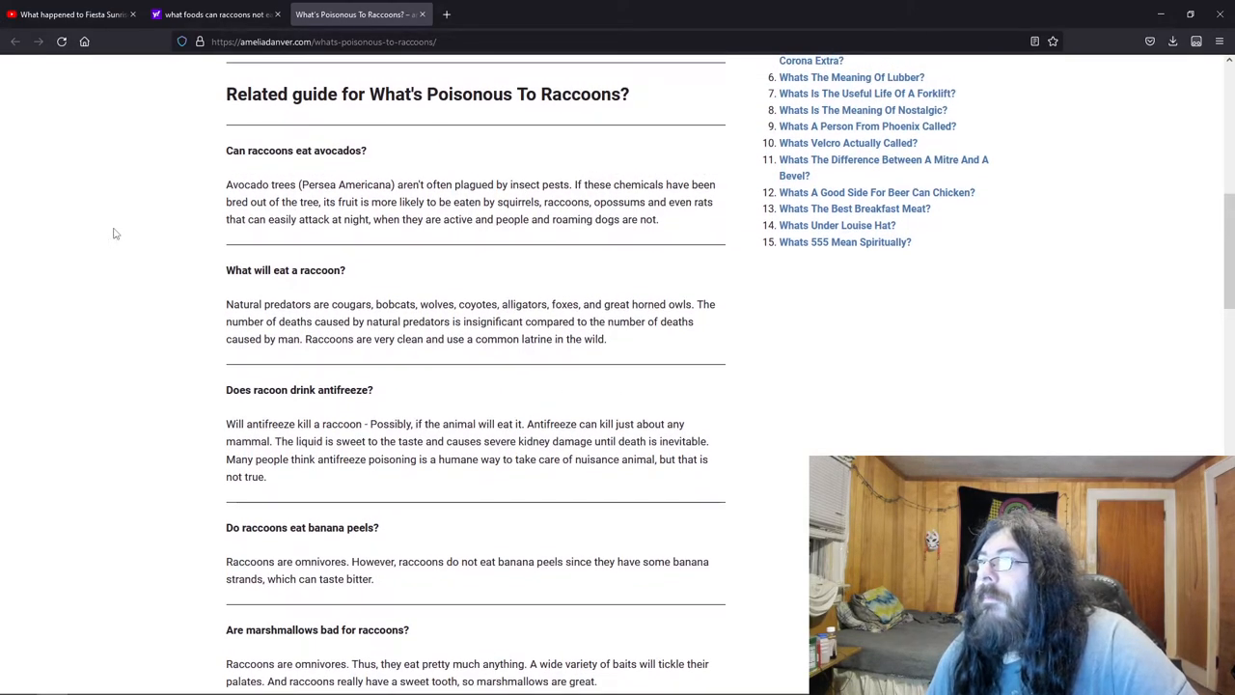
{"action": "mouse_move", "coordinate": [456, 252]}
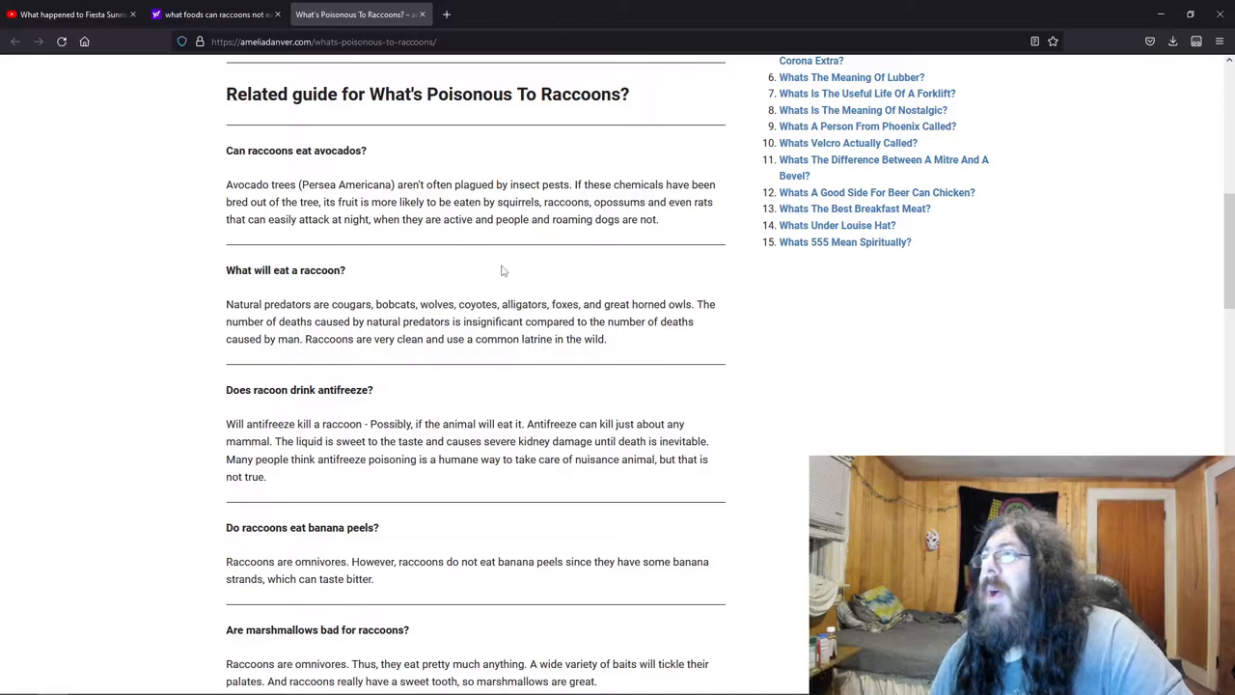
{"action": "scroll", "scroll_direction": "down", "scroll_amount": 3}
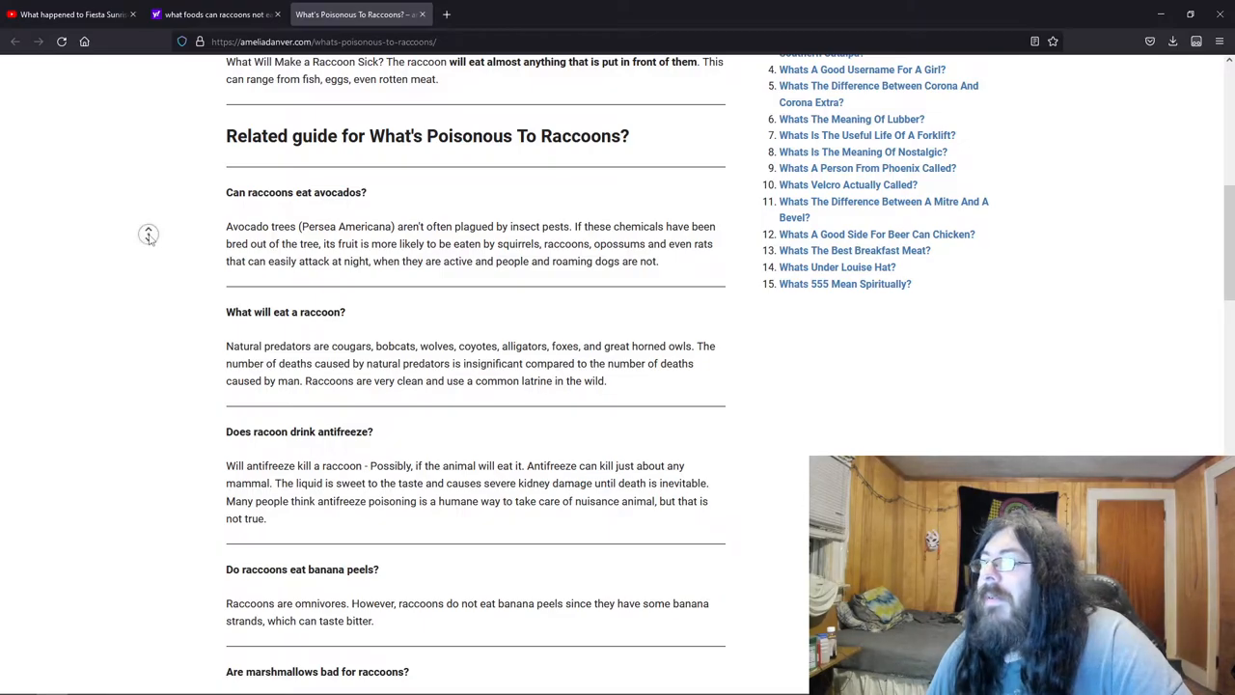
Scroll to the article's end with the vegetables question and 'Was this post helpful?' box showing.
{"action": "scroll", "scroll_direction": "down", "scroll_amount": 3}
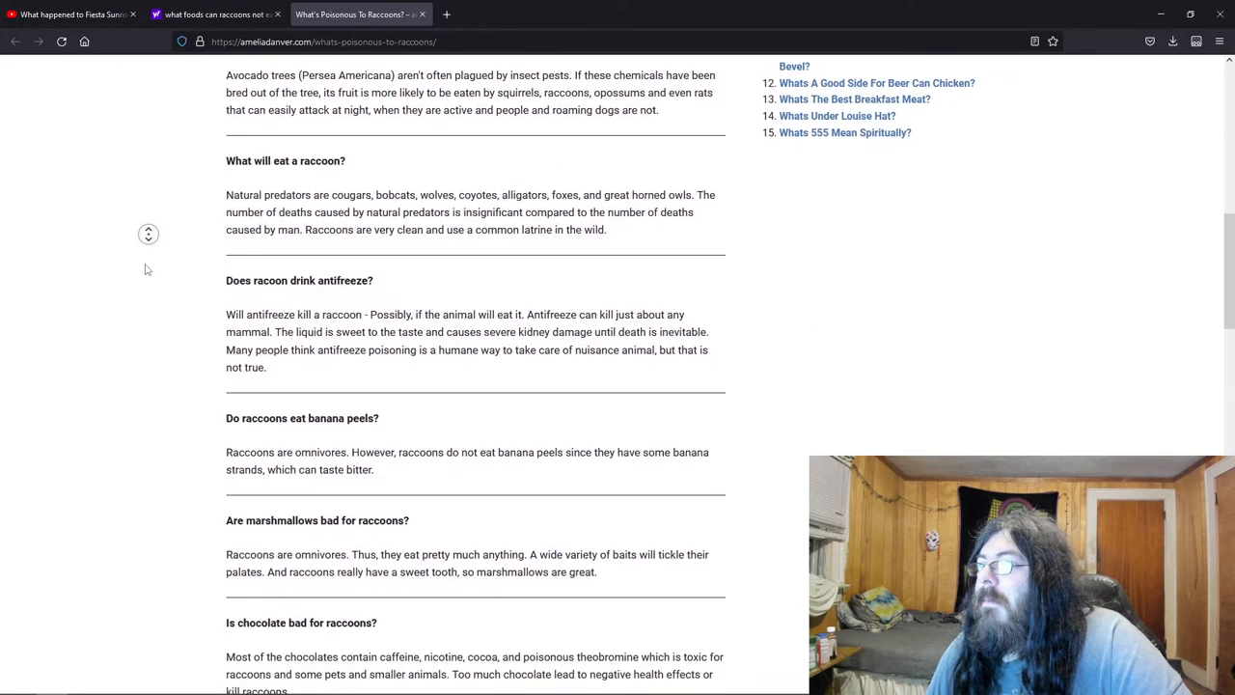
{"action": "scroll", "scroll_direction": "down", "scroll_amount": 3}
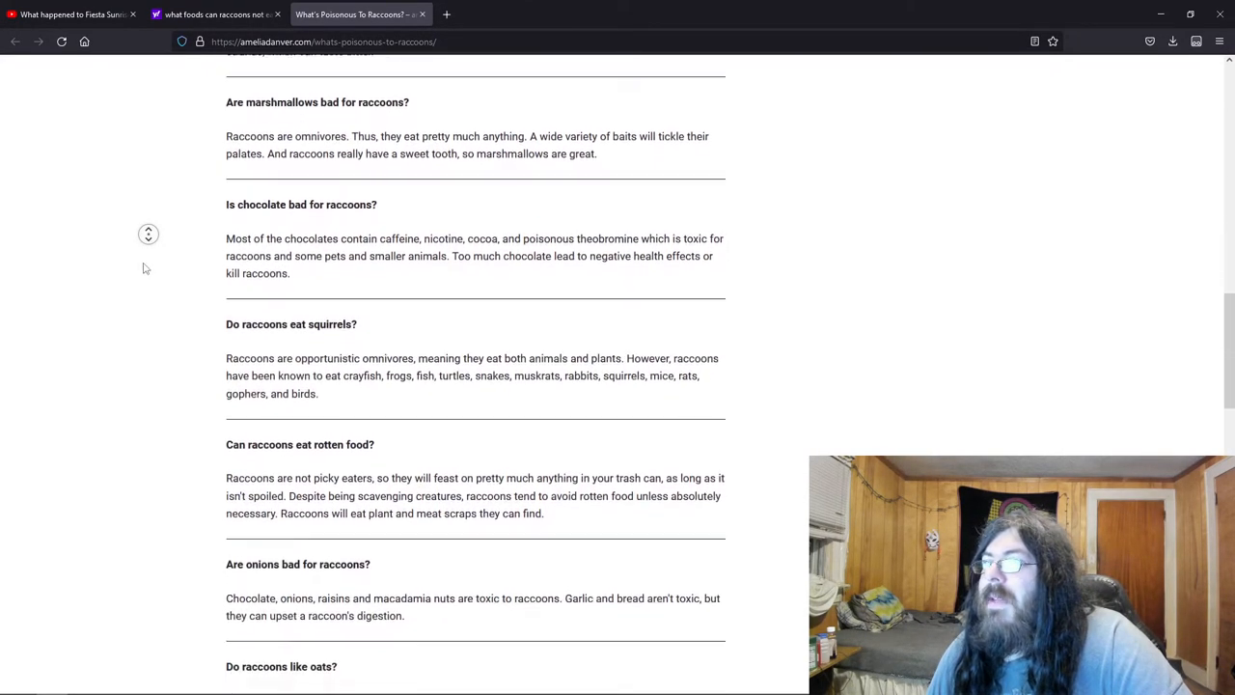
{"action": "scroll", "scroll_direction": "down", "scroll_amount": 3}
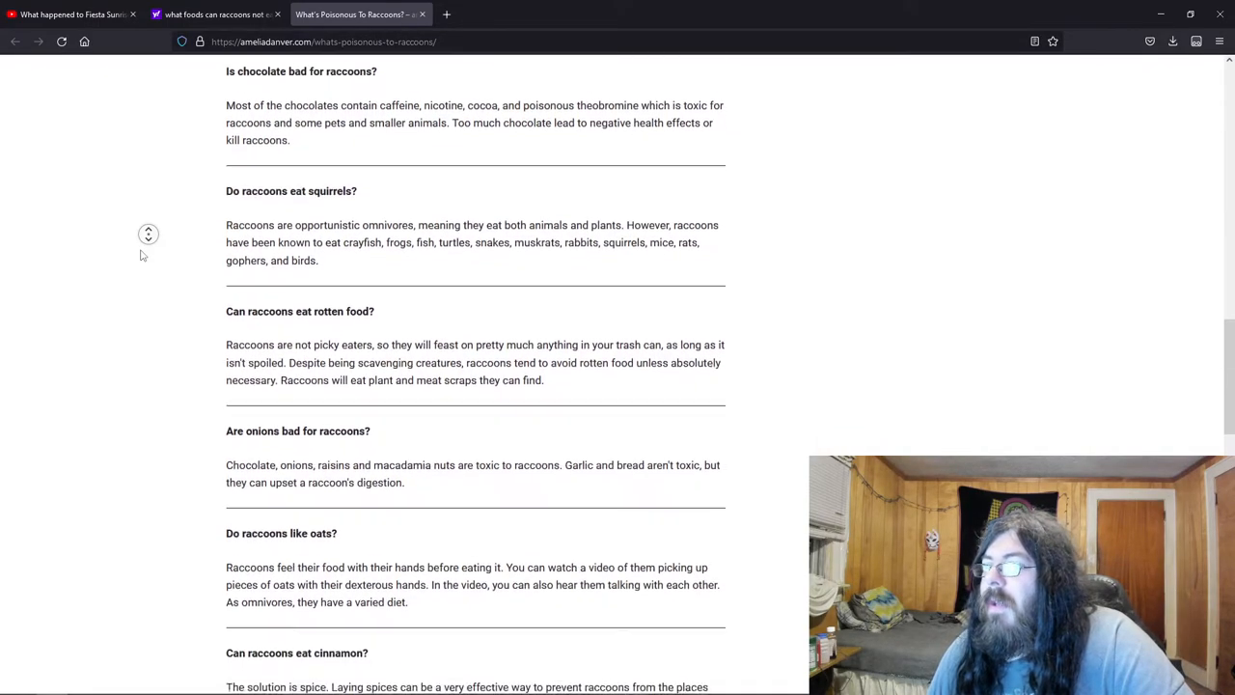
{"action": "scroll", "scroll_direction": "down", "scroll_amount": 3}
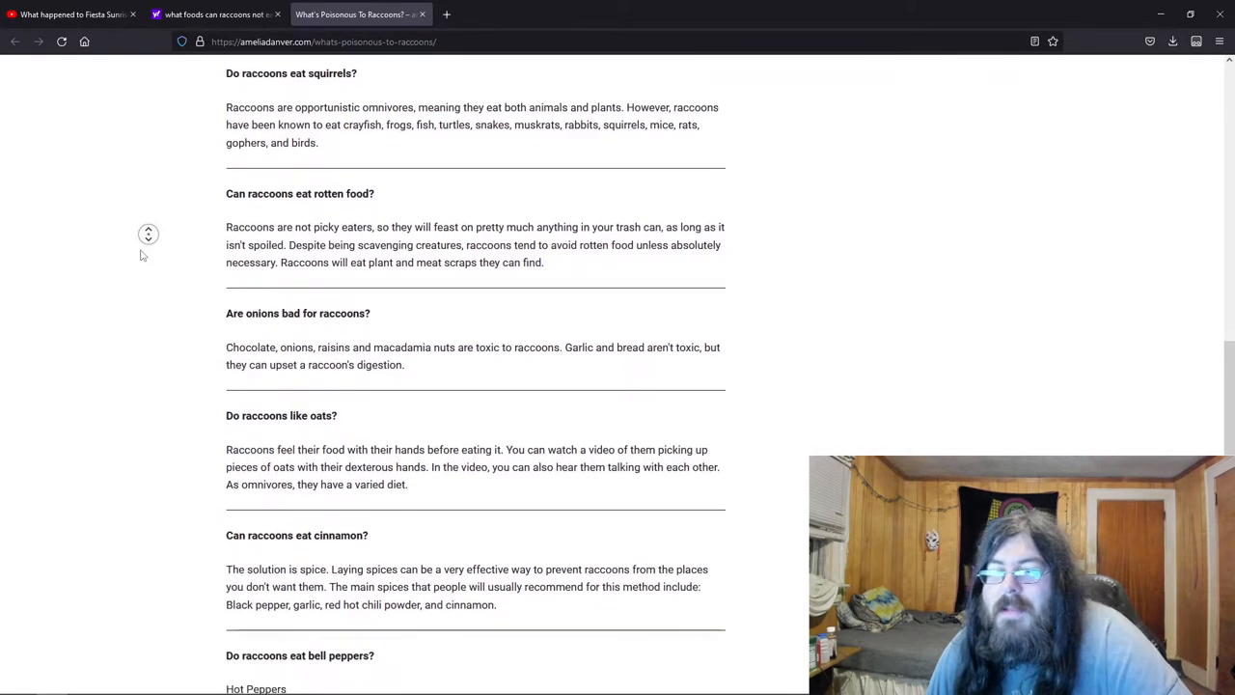
{"action": "scroll", "scroll_direction": "down", "scroll_amount": 3}
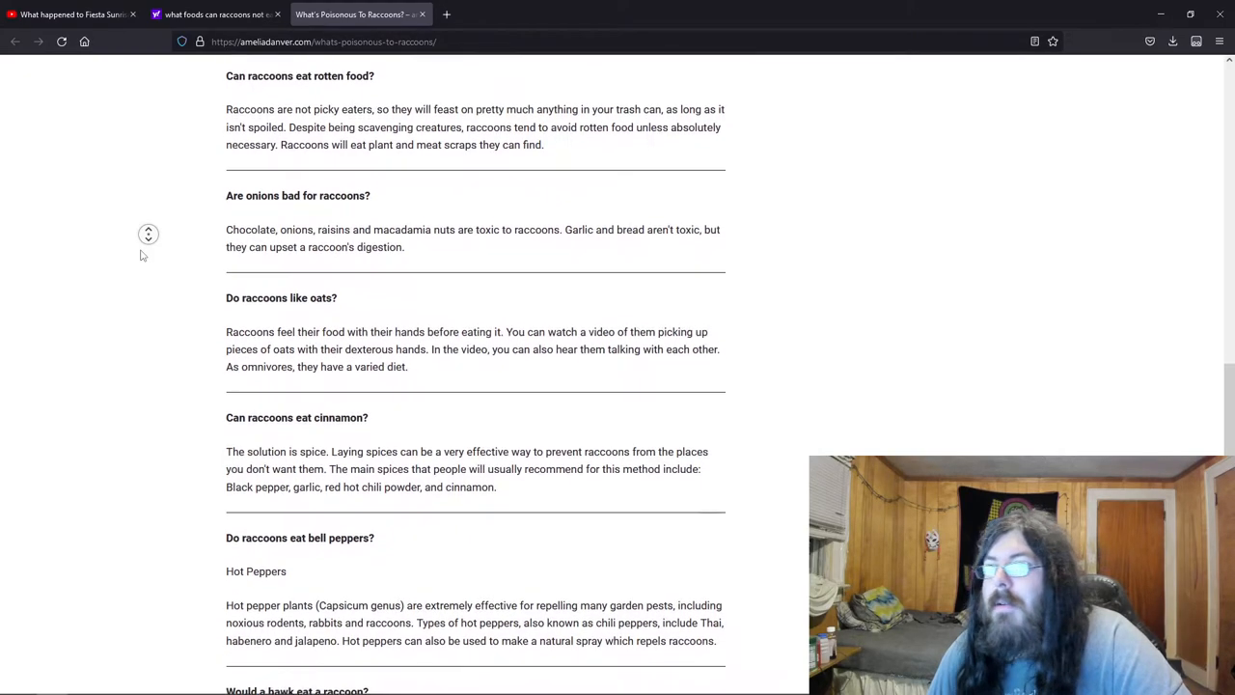
{"action": "scroll", "scroll_direction": "down", "scroll_amount": 3}
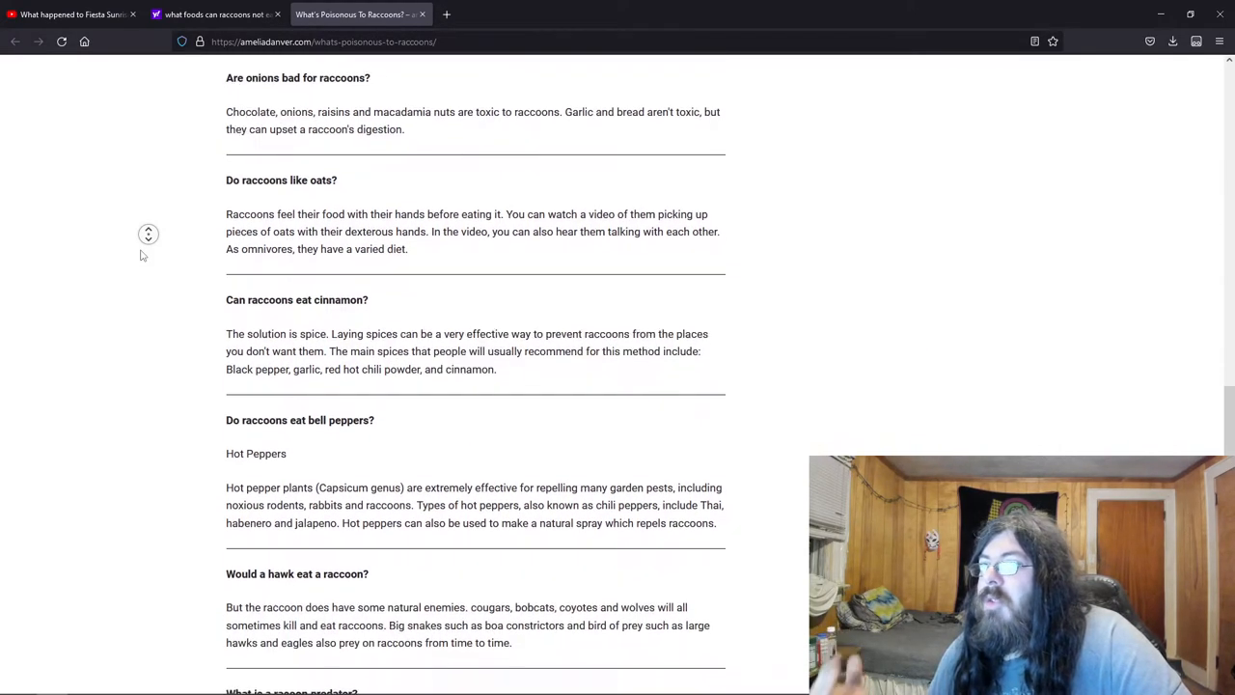
{"action": "scroll", "scroll_direction": "down", "scroll_amount": 3}
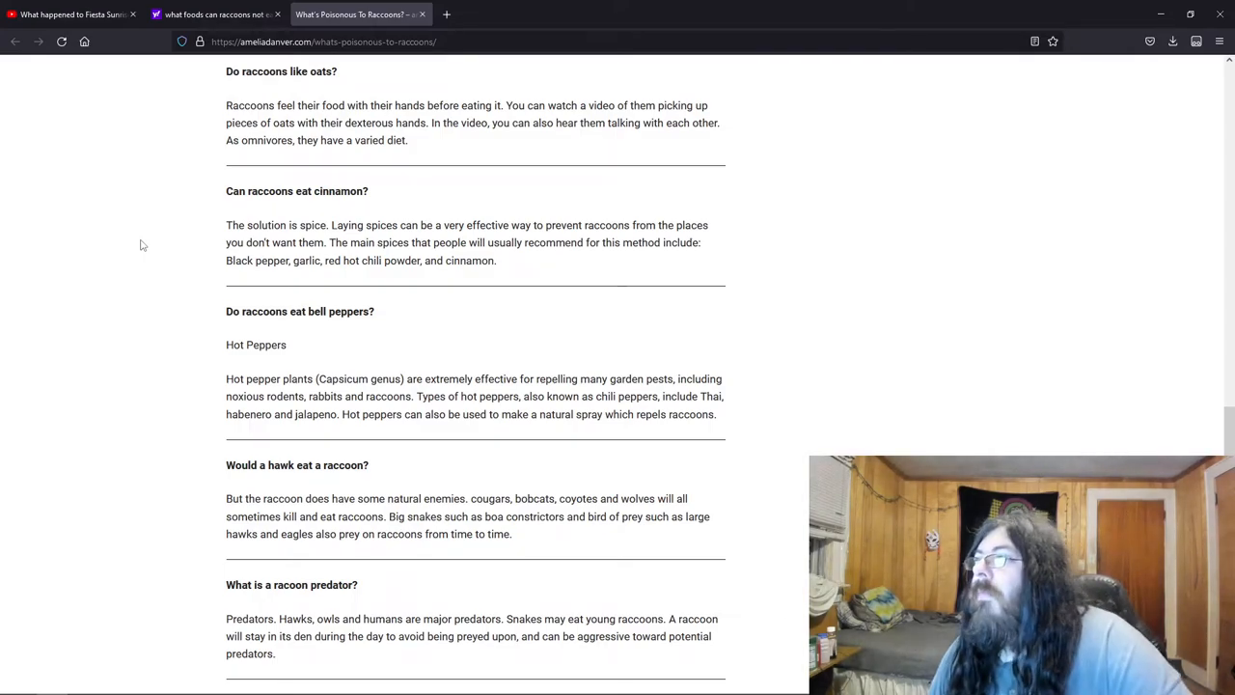
{"action": "scroll", "scroll_direction": "down", "scroll_amount": 3}
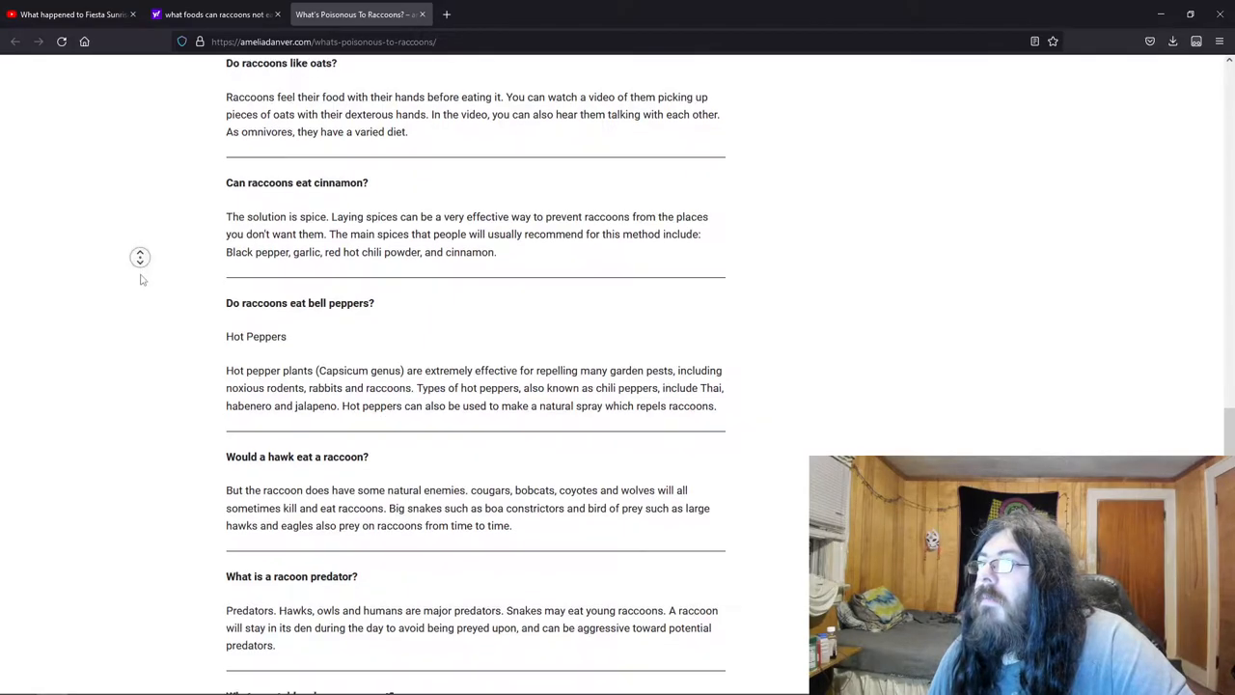
{"action": "scroll", "scroll_direction": "down", "scroll_amount": 3}
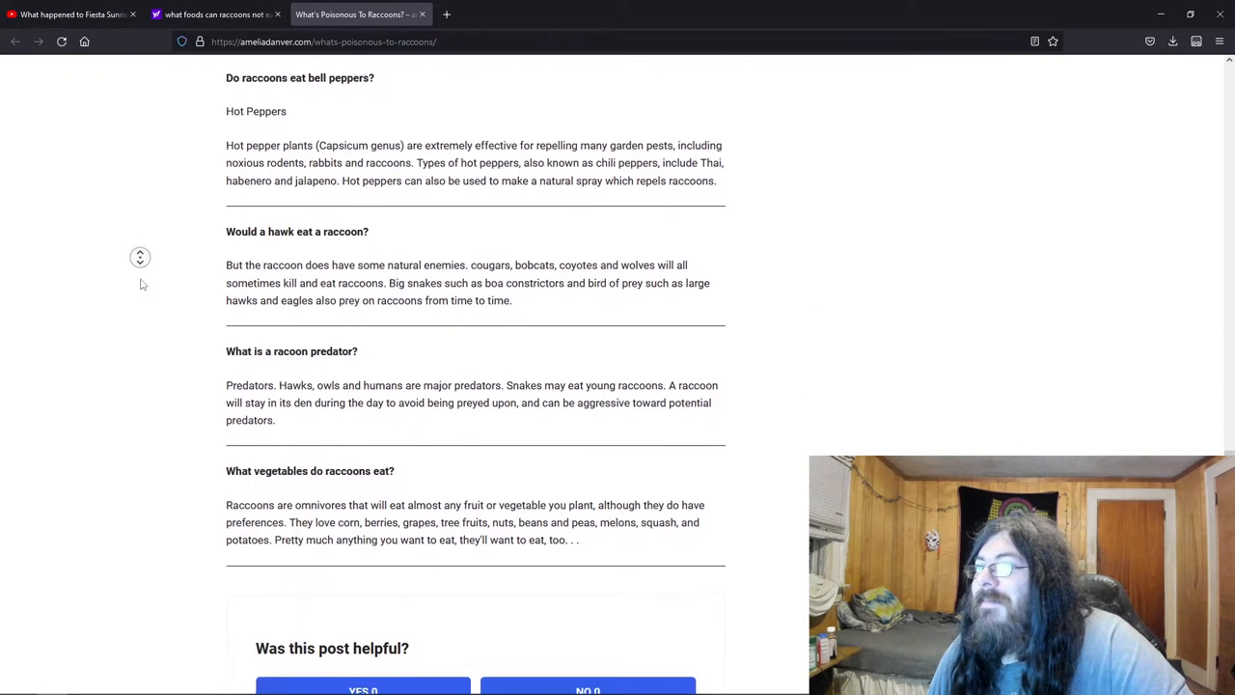
{"action": "scroll", "scroll_direction": "down", "scroll_amount": 3}
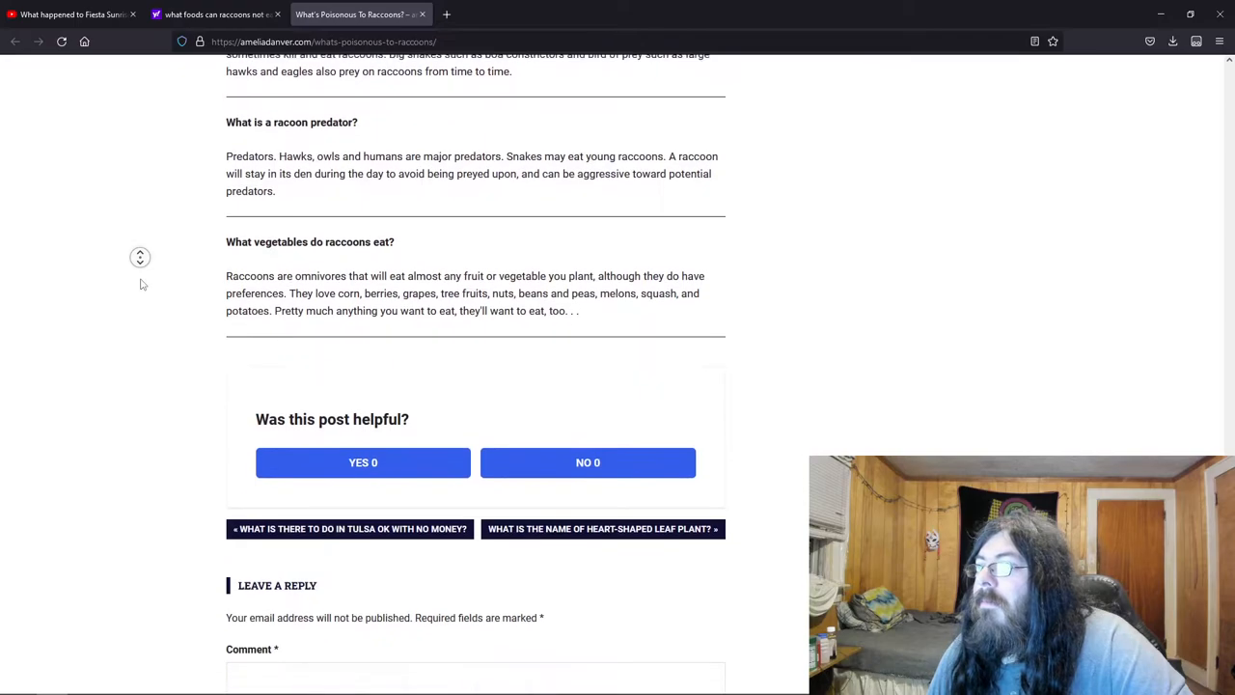
{"action": "scroll", "scroll_direction": "down", "scroll_amount": 3}
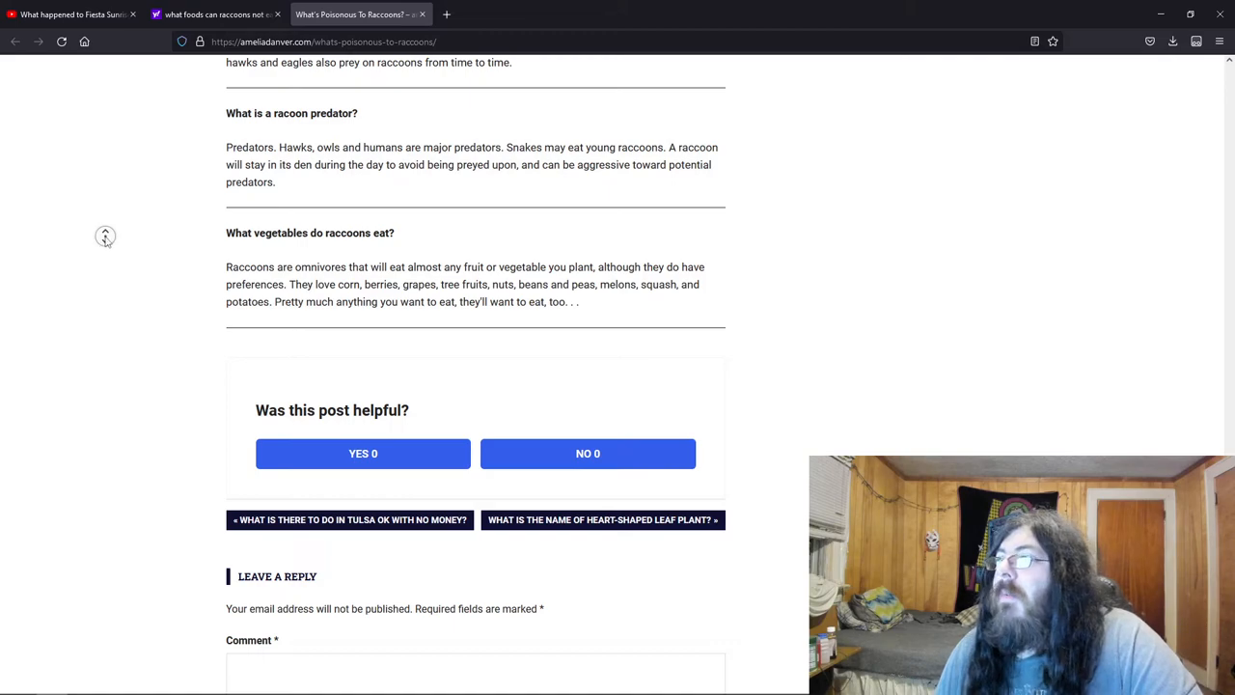
Scroll down then back up to the peanuts, raisins, raw eggs questions and the 'Related guide' heading.
{"action": "scroll", "scroll_direction": "down", "scroll_amount": 3}
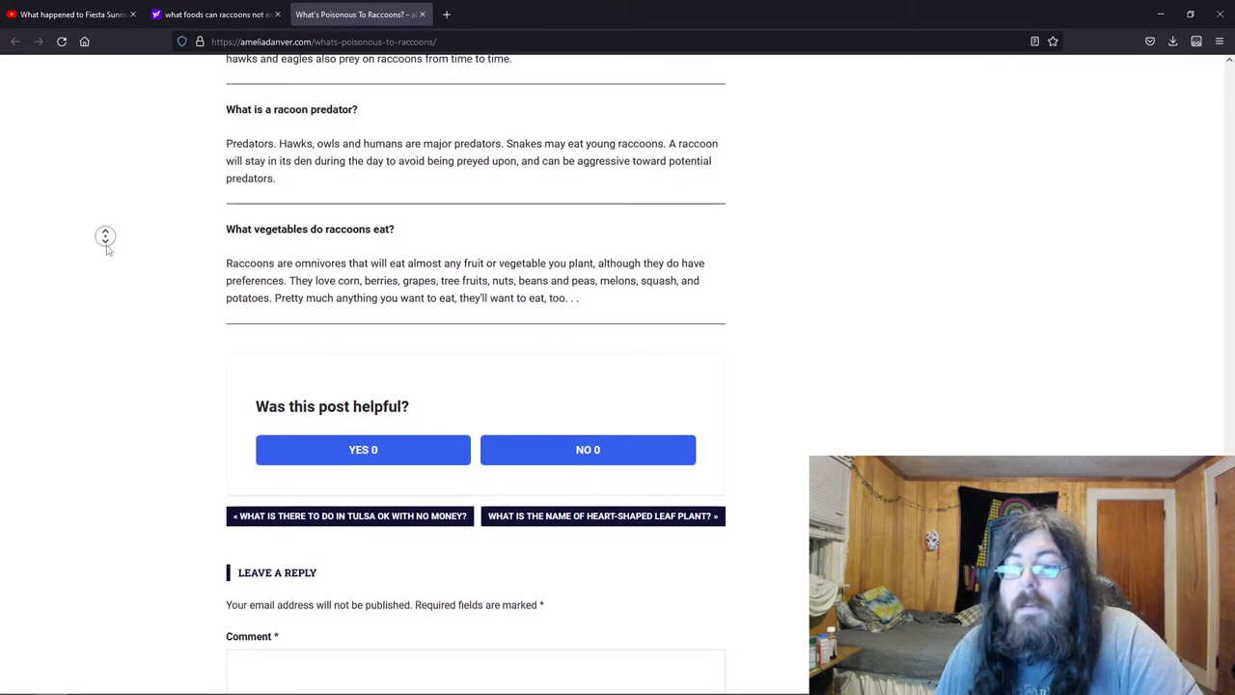
{"action": "scroll", "scroll_direction": "down", "scroll_amount": 3}
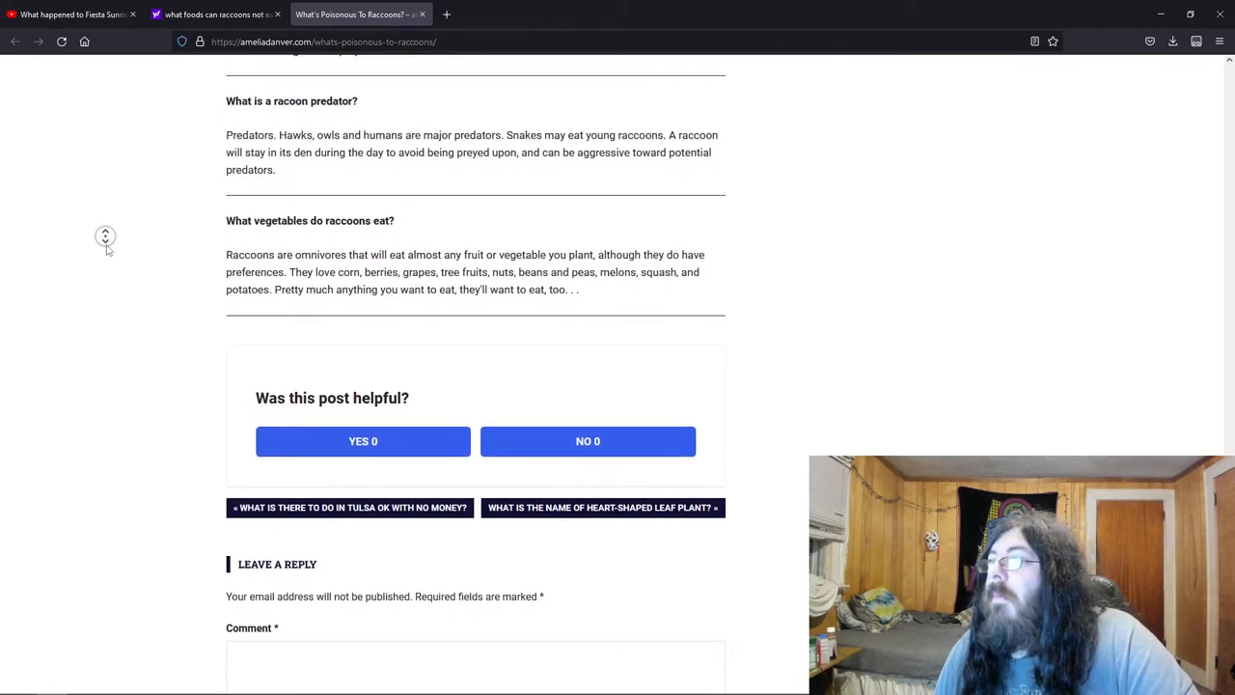
{"action": "scroll", "scroll_direction": "down", "scroll_amount": 3}
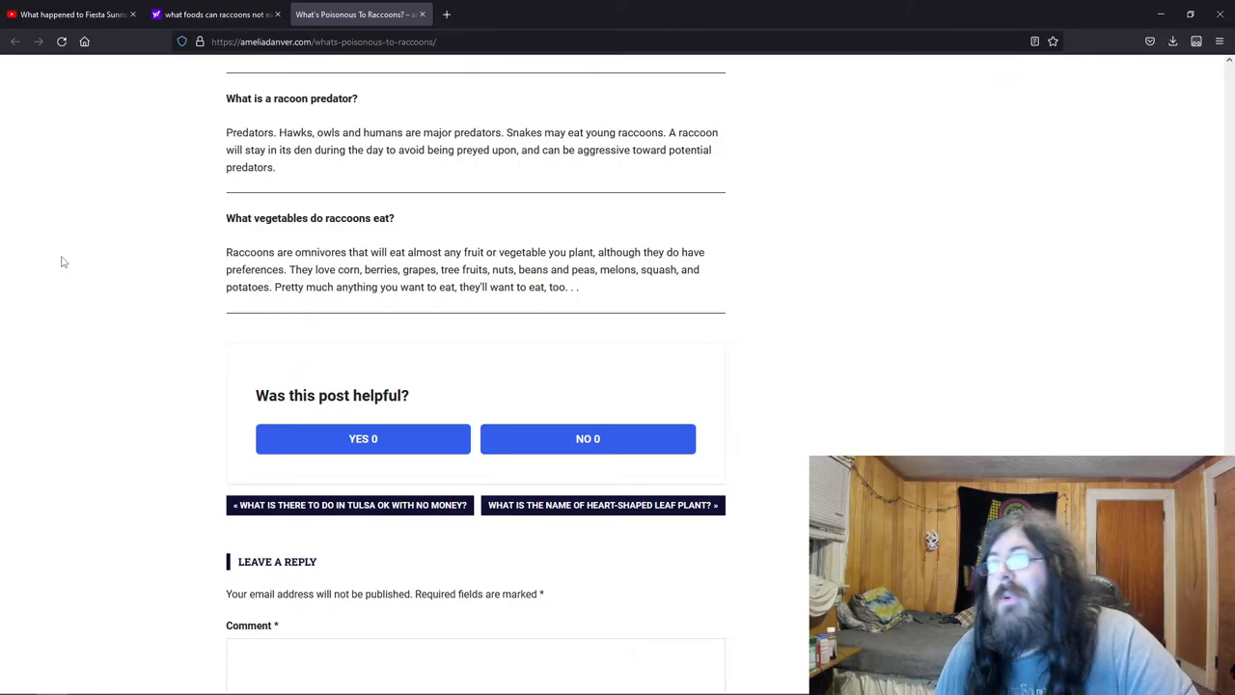
{"action": "scroll", "scroll_direction": "up", "scroll_amount": 3}
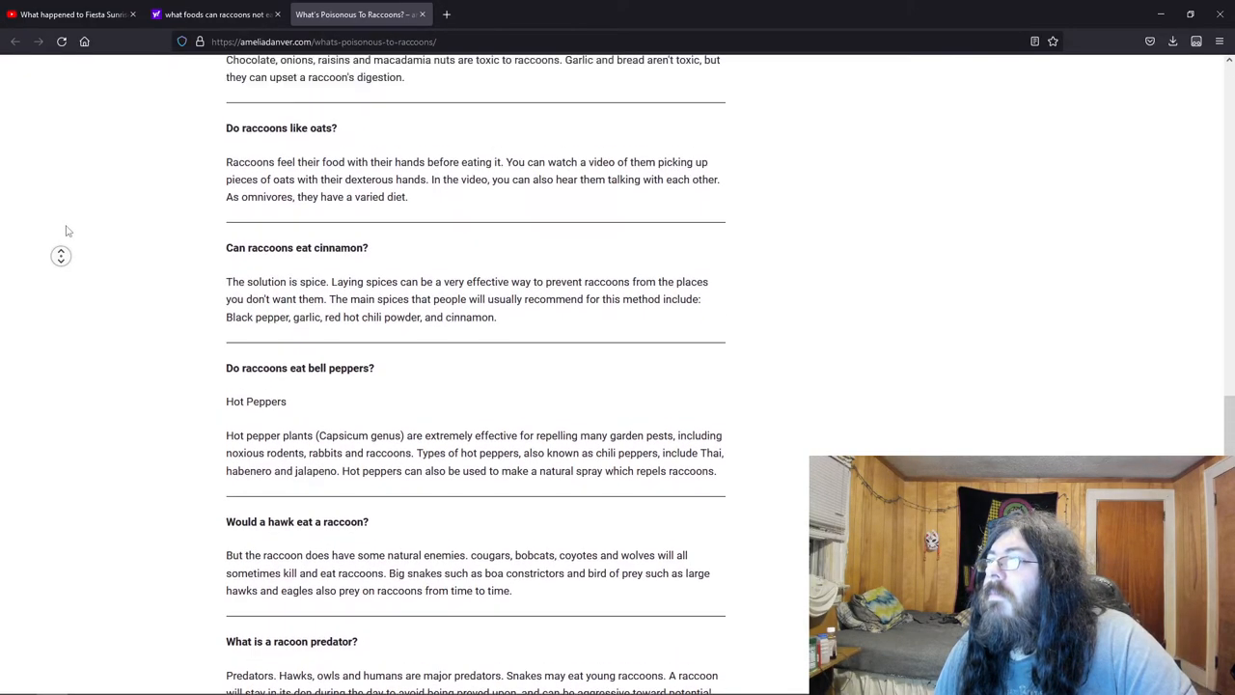
{"action": "scroll", "scroll_direction": "up", "scroll_amount": 3}
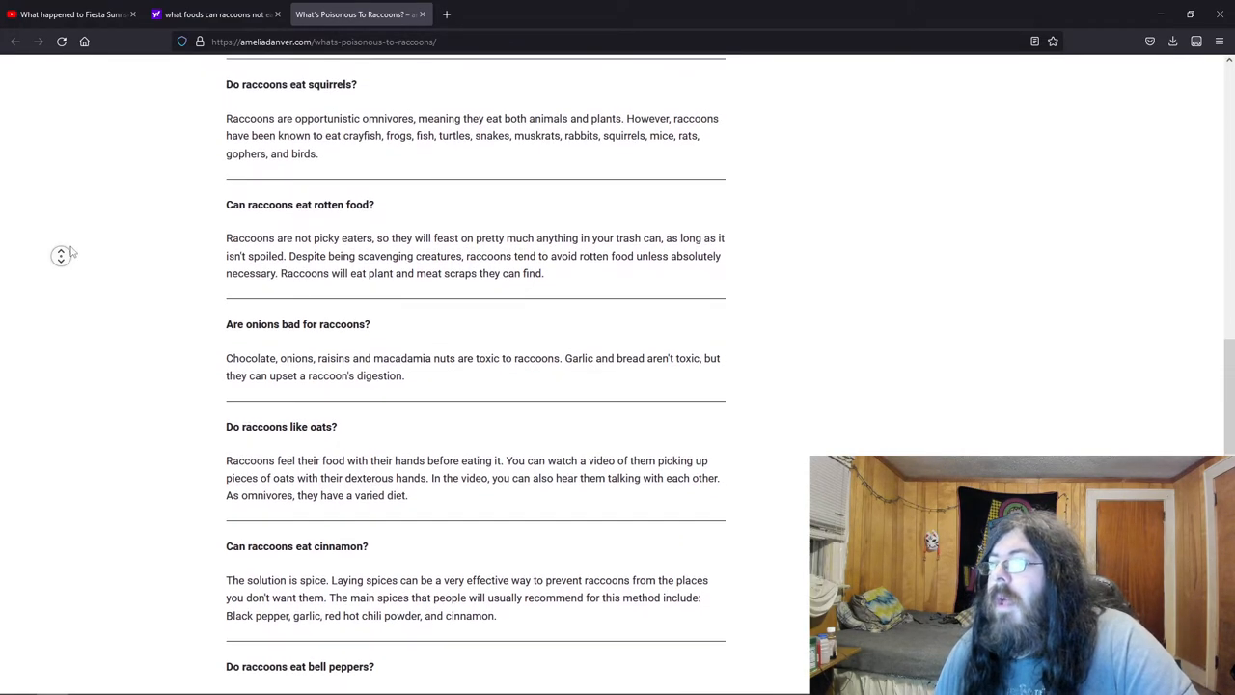
{"action": "scroll", "scroll_direction": "up", "scroll_amount": 3}
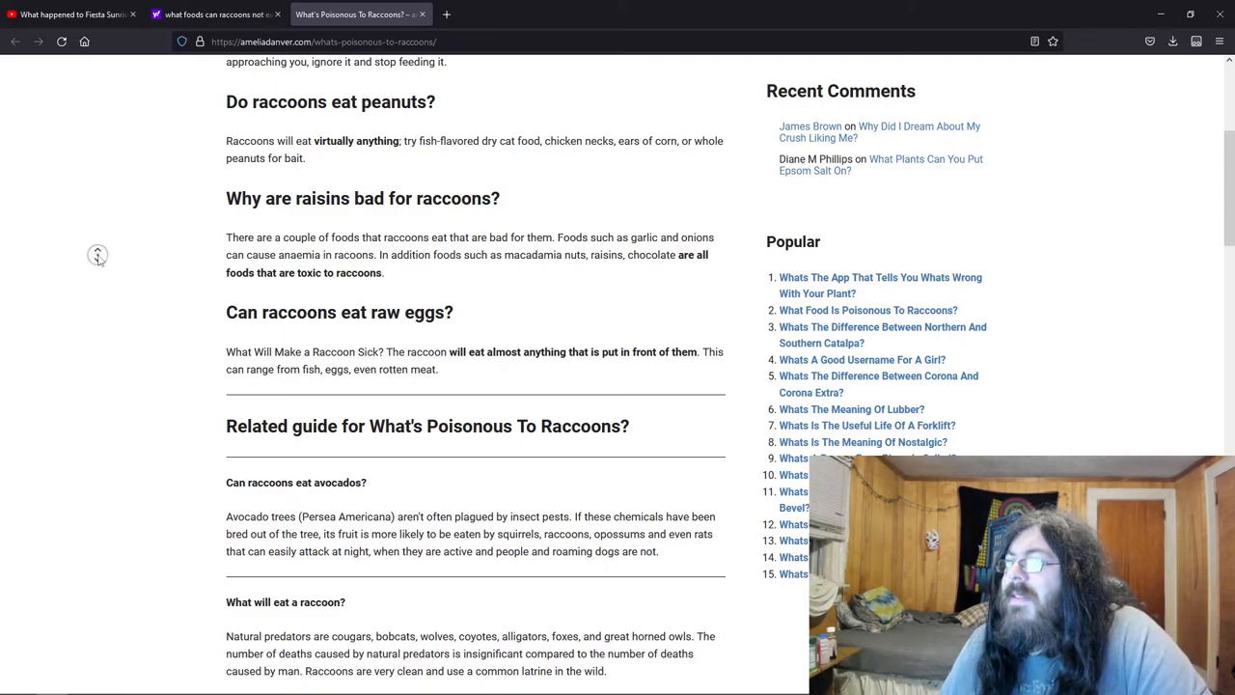
Scroll down to the vegetables answer, 'Was this post helpful?' box and reply section.
{"action": "scroll", "scroll_direction": "down", "scroll_amount": 3}
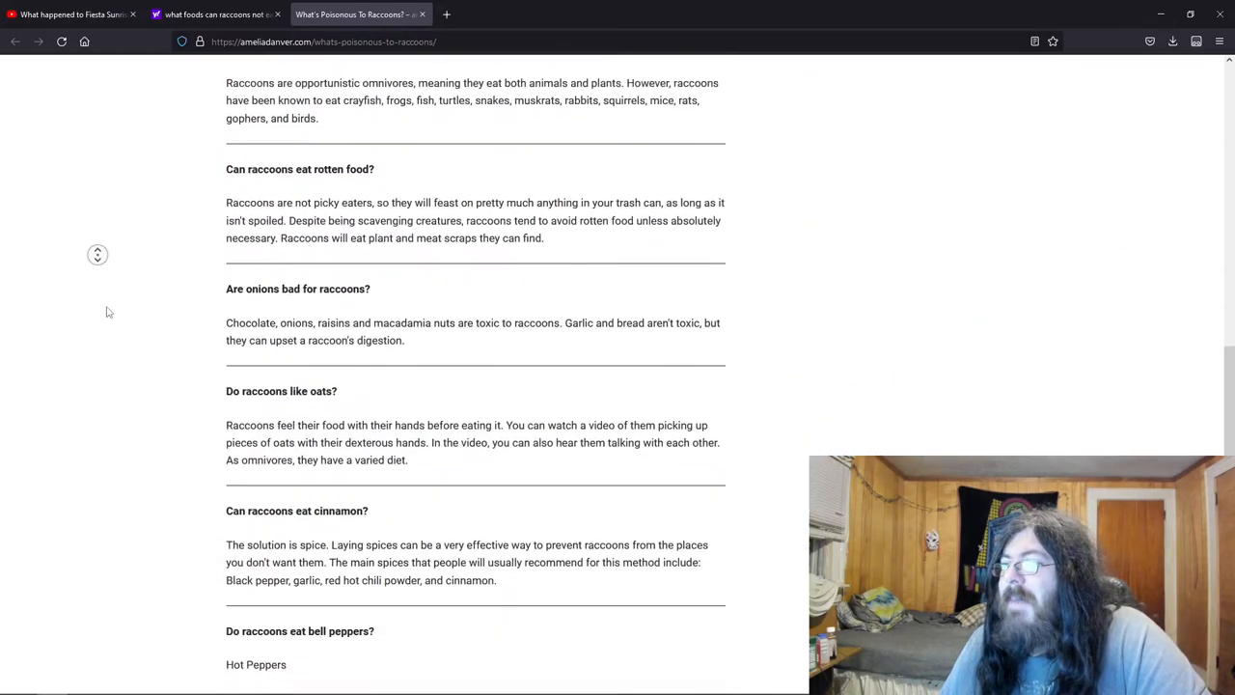
{"action": "scroll", "scroll_direction": "down", "scroll_amount": 3}
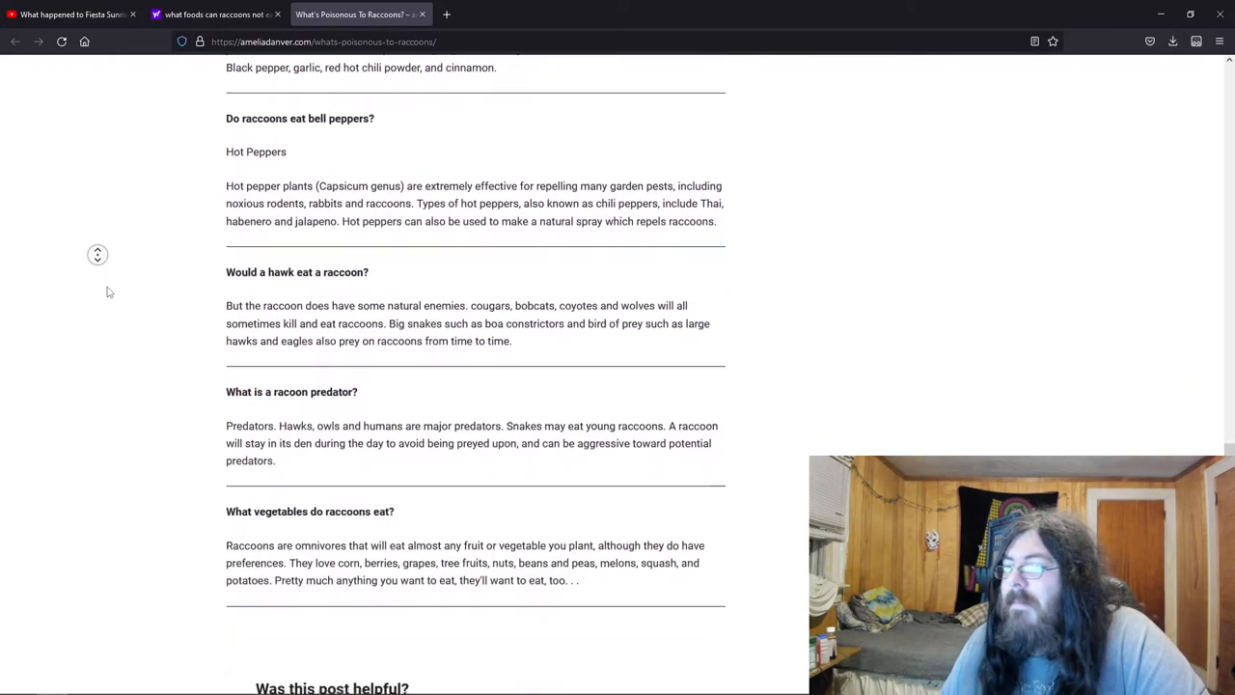
{"action": "scroll", "scroll_direction": "down", "scroll_amount": 3}
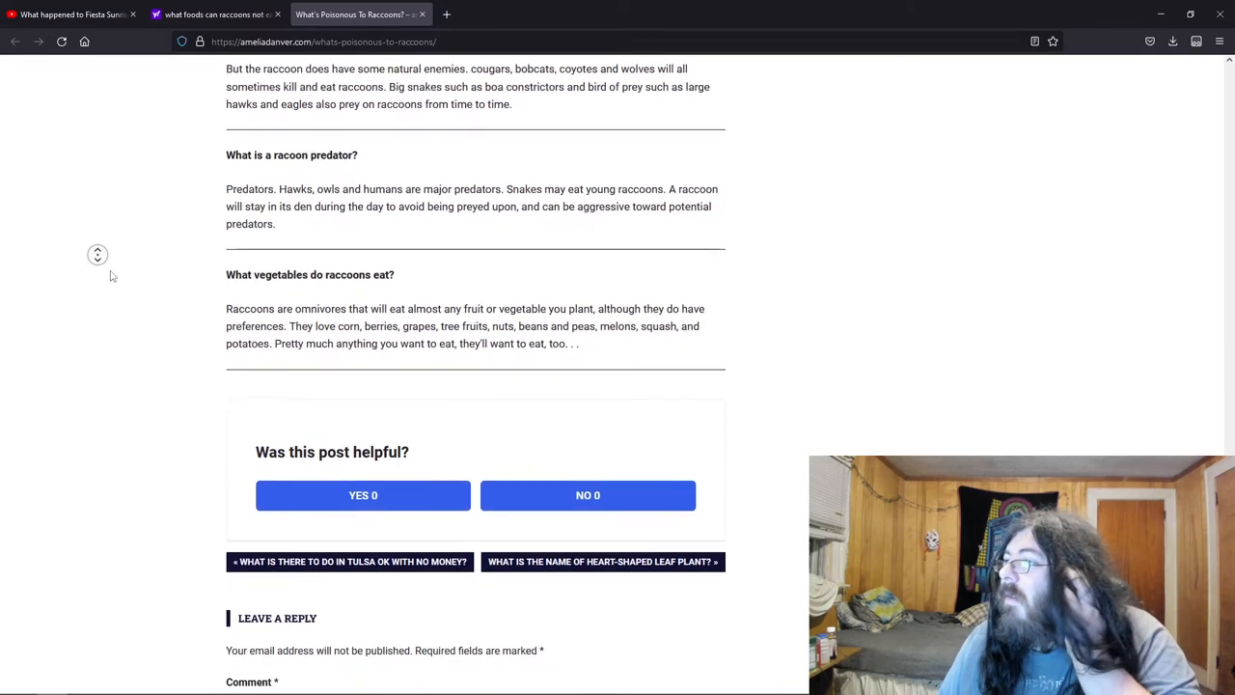
{"action": "scroll", "scroll_direction": "down", "scroll_amount": 3}
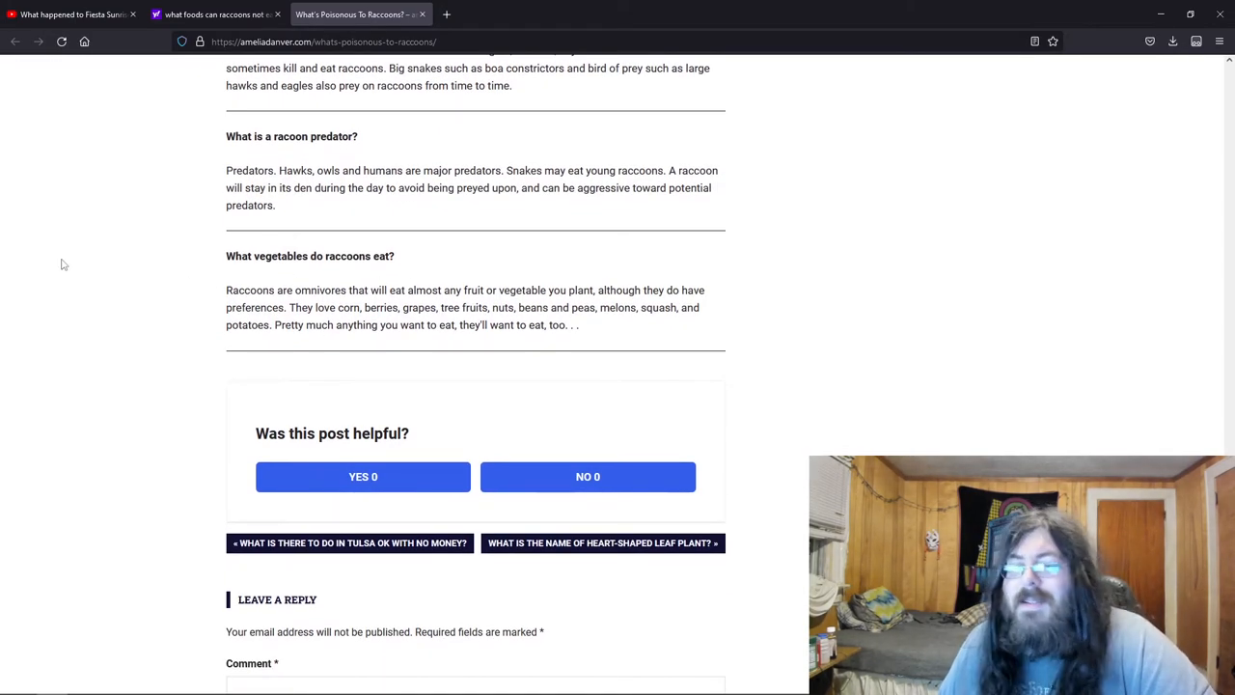